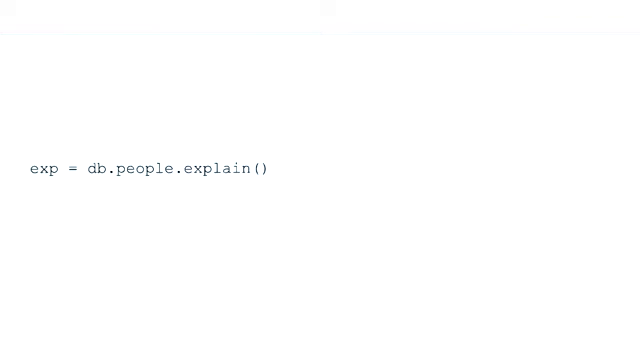
- Present exp.find address.city examples for 'Lake Meaganton' and 'Lake Brenda'
{"action": "type", "text": "exp.find({\"address.city\":\"Lake Meaganton\"})"}
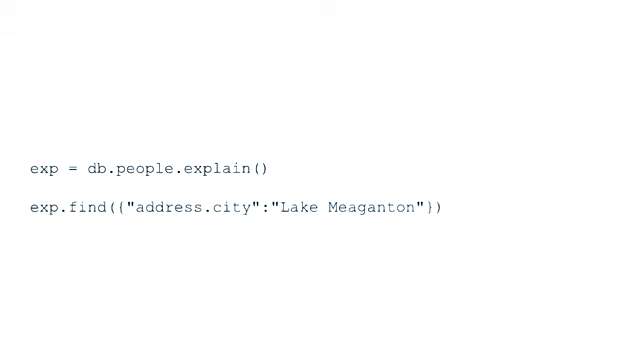
{"action": "type", "text": "exp.find({\"address.city\":\"Lake Brenda\"})"}
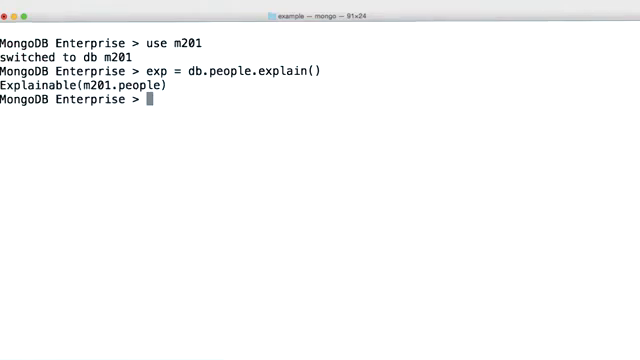
- Create expRun (executionStats) and expRunVerbose (allPlansExecution) explainables and review the COLLSCAN statistics
{"action": "type", "text": "expRun = db.people.explain(\"executionStats\")"}
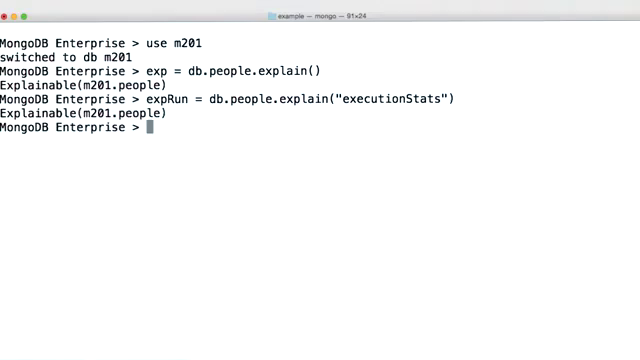
{"action": "type", "text": "expRunVerbose = db.people.explain(\"allPlansExecution\")"}
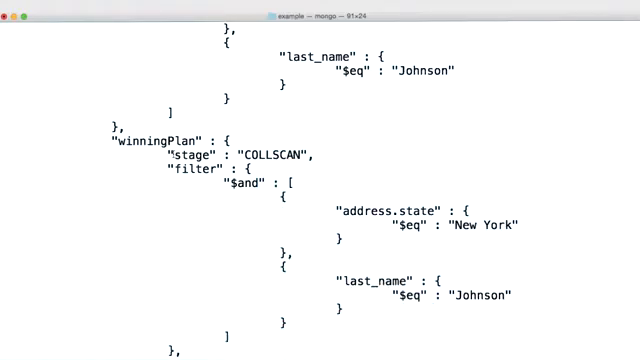
{"action": "scroll", "scroll_direction": "down", "scroll_amount": 3}
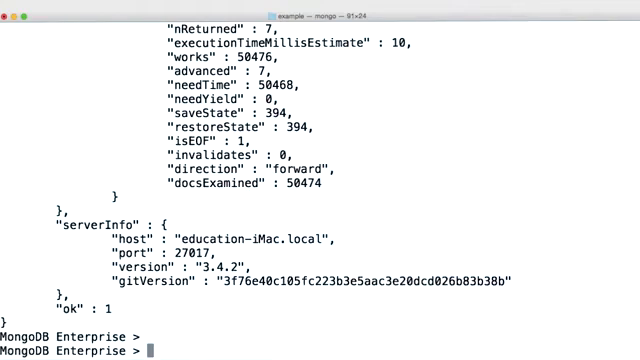
- Create the {last_name: 1} index on people and review the IXSCAN examining 794 keys
{"action": "type", "text": "db.people.createIndex({last_name:1})"}
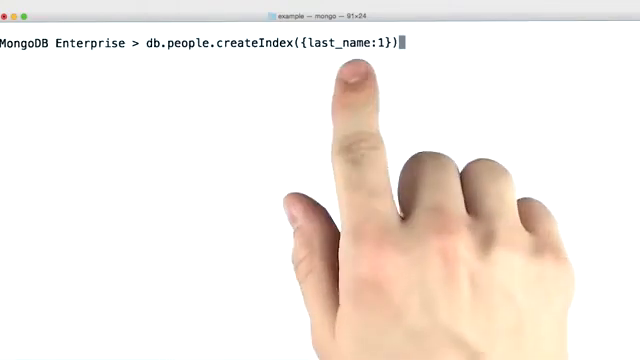
{"action": "key", "text": "enter"}
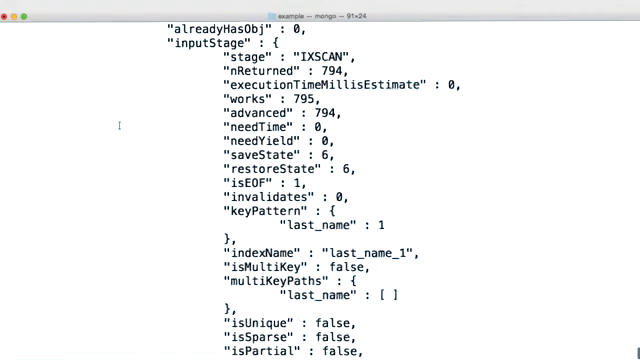
{"action": "scroll", "scroll_direction": "down", "scroll_amount": 3}
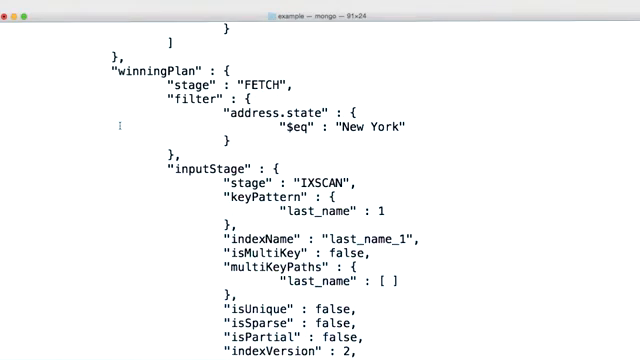
{"action": "scroll", "scroll_direction": "down", "scroll_amount": 3}
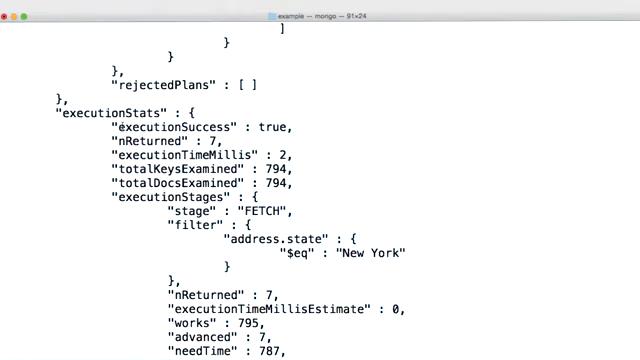
- Create the {address.state: 1, last_name: 1} index and review the winning and rejected last_name_1 plans
{"action": "type", "text": "db.people.createIndex({\"address.state\": 1, last_name: 1})"}
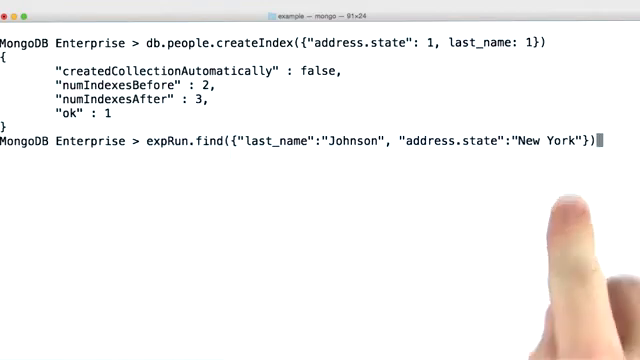
{"action": "key", "text": "enter"}
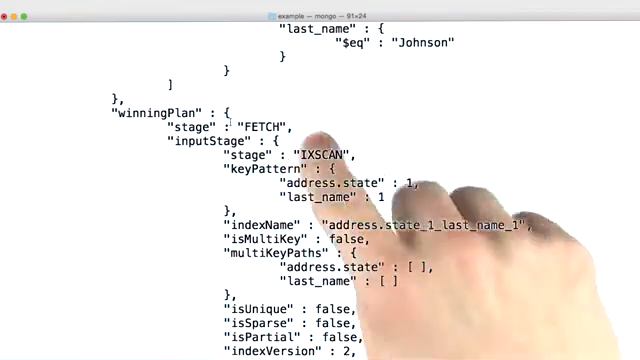
{"action": "scroll", "scroll_direction": "down", "scroll_amount": 3}
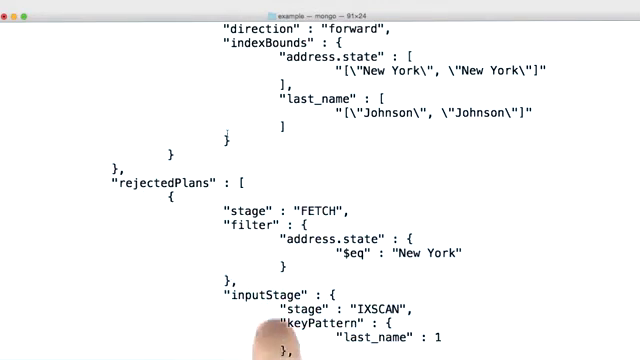
{"action": "mouse_move", "coordinate": [280, 290]}
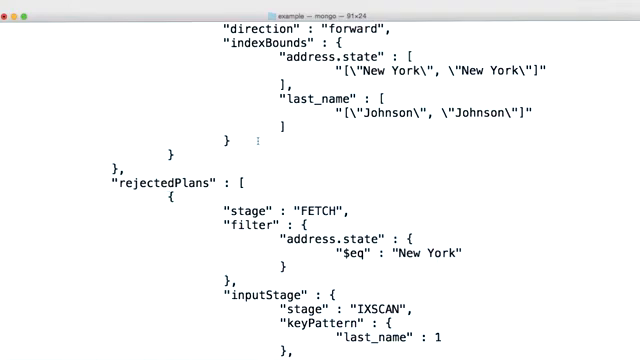
{"action": "scroll", "scroll_direction": "down", "scroll_amount": 3}
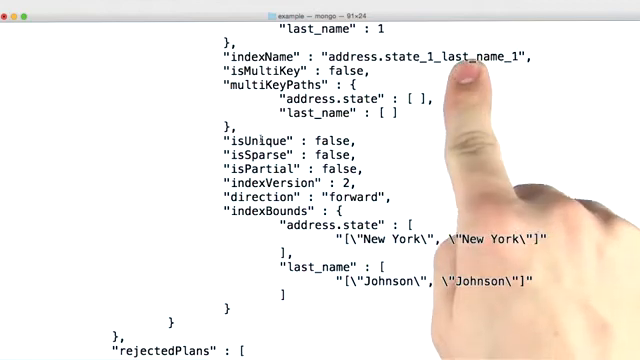
{"action": "scroll", "scroll_direction": "down", "scroll_amount": 3}
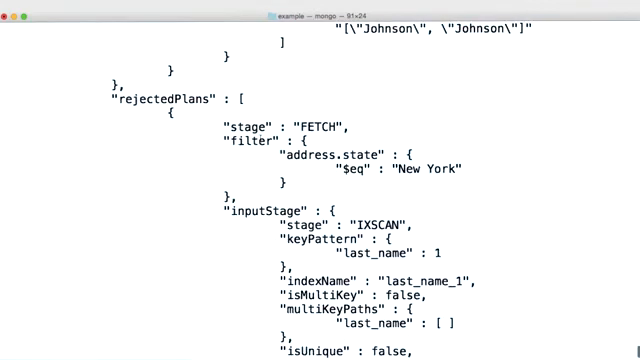
{"action": "scroll", "scroll_direction": "down", "scroll_amount": 3}
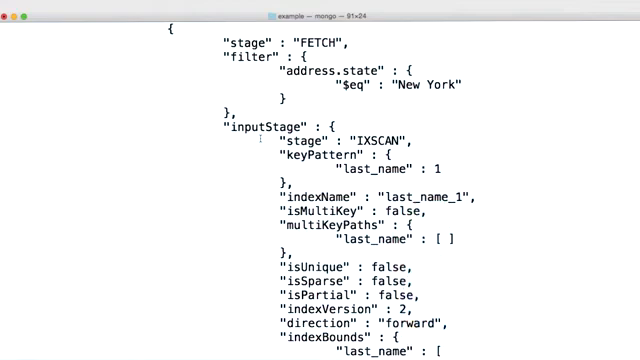
{"action": "scroll", "scroll_direction": "down", "scroll_amount": 3}
{"action": "type", "text": "var res = db.people.find({\"last_name\":\"Johnson\", \"address.state\":\"New York\"}).sort({\"birthday\":1}).explain(\"executionStats"}
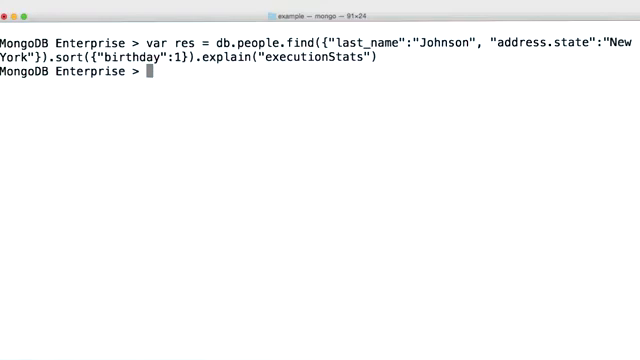
- Print res.executionStats.executionStages, showing the compound index scan returning 7 documents
{"action": "type", "text": "res.executionStats.executionStages"}
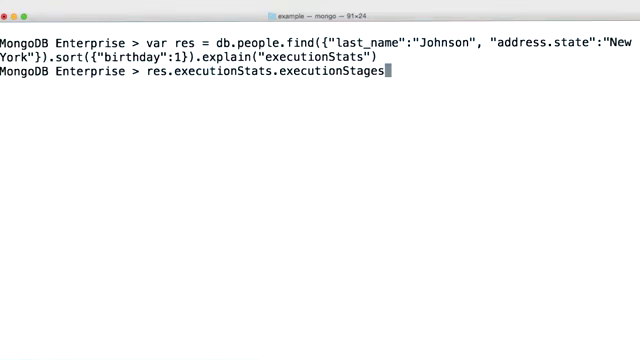
{"action": "key", "text": "enter"}
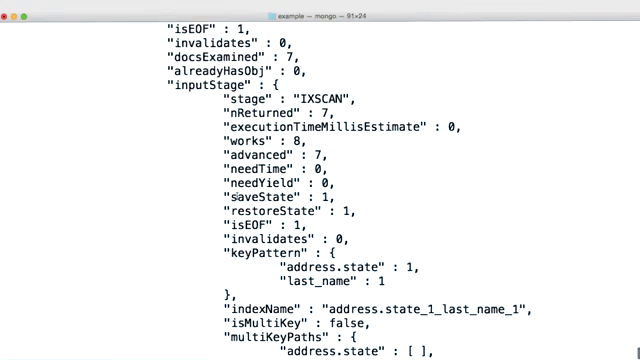